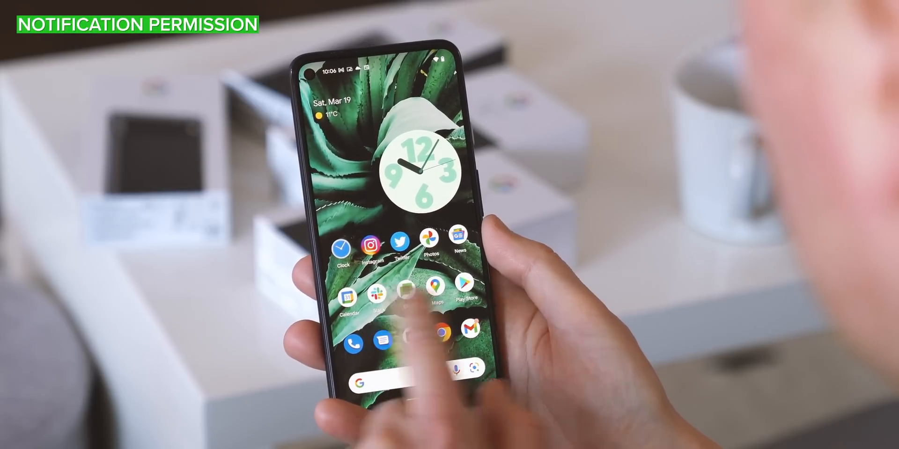
- Launch Slack, answer its notification permission prompt, then view Instagram's App info page
click(379, 297)
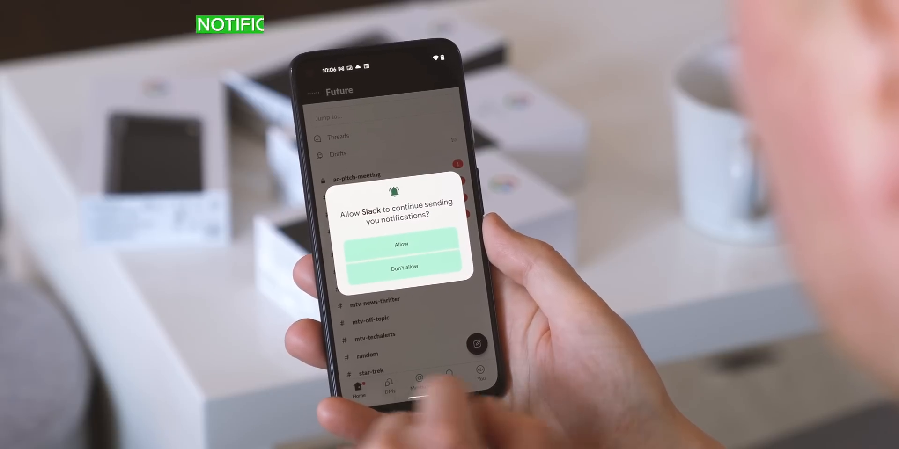
click(402, 244)
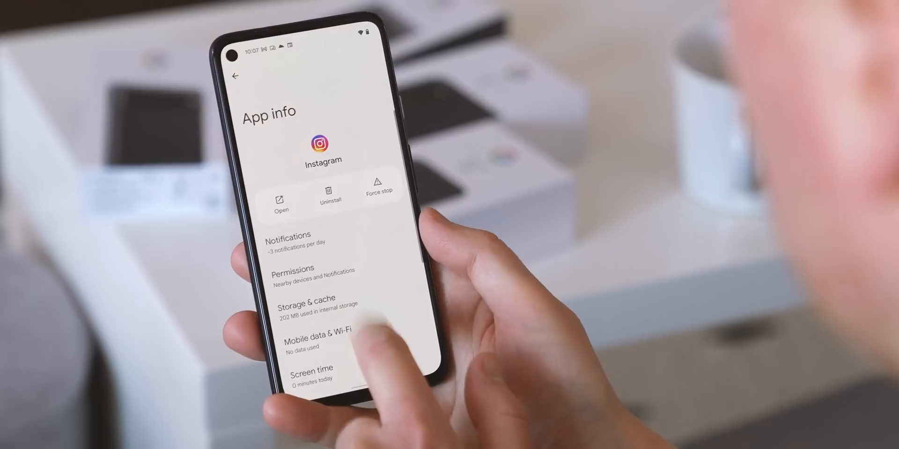
click(289, 238)
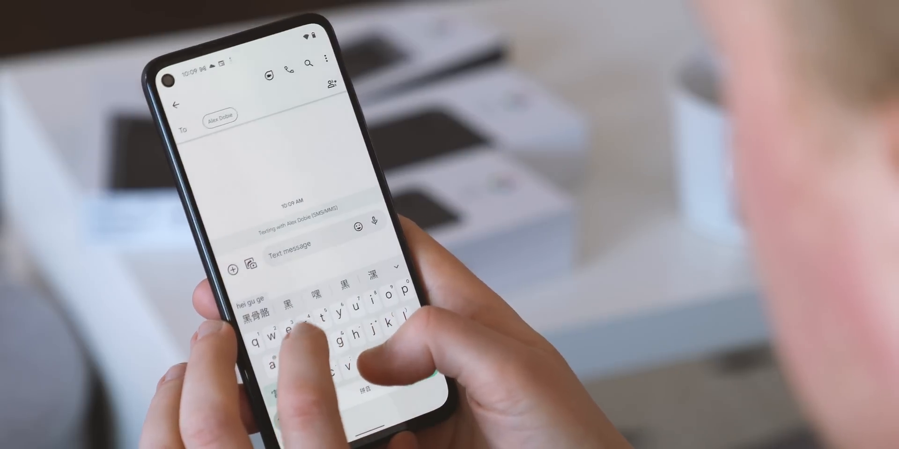
- Write 嘿谷歌 in a new message, then search Google for 最好的 android with the Pinyin keyboard
text(嘿谷歌)
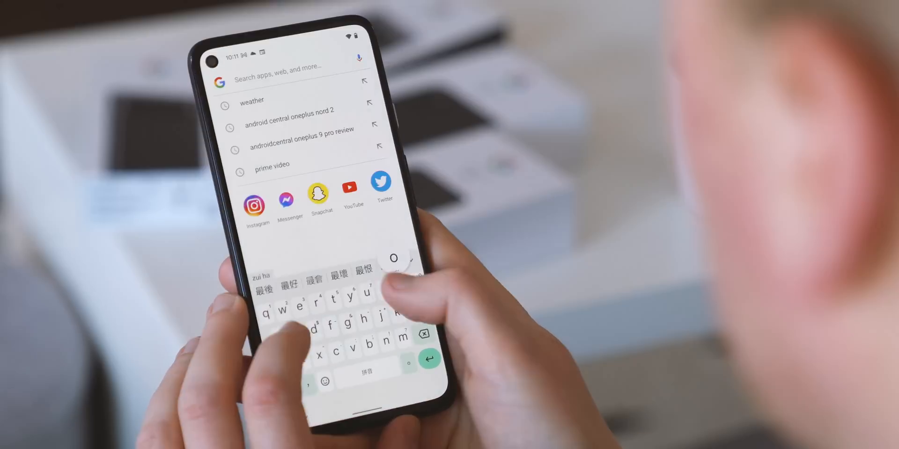
text(最好的)
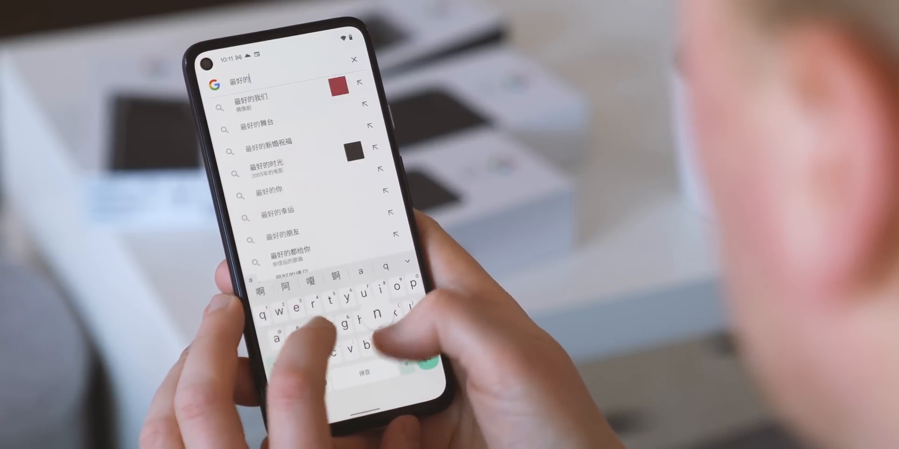
text(android)
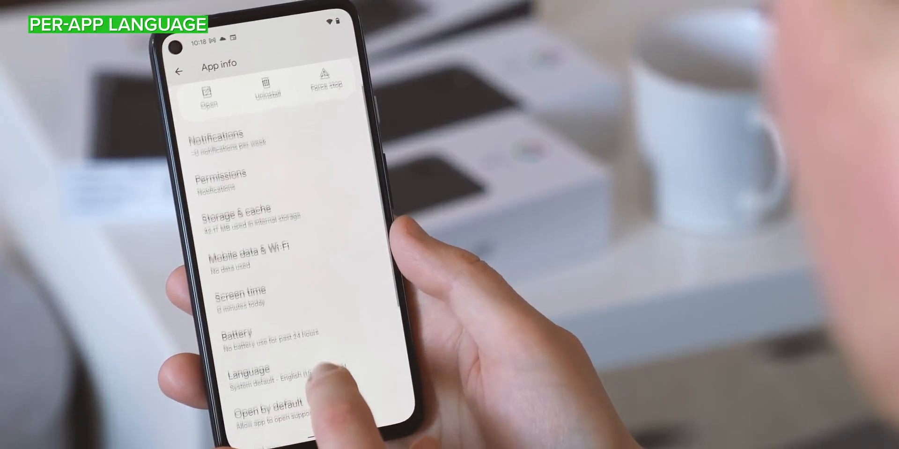
- View the app's Language setting, then answer Google News's notification and location requests
click(248, 376)
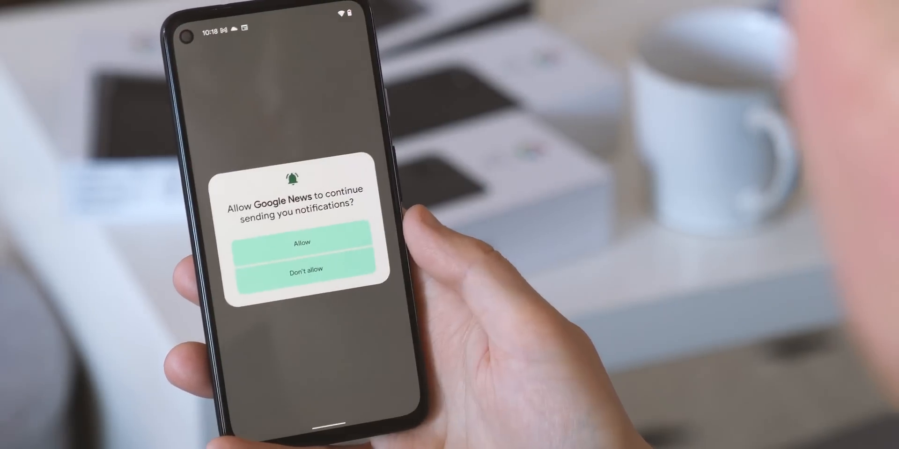
click(301, 242)
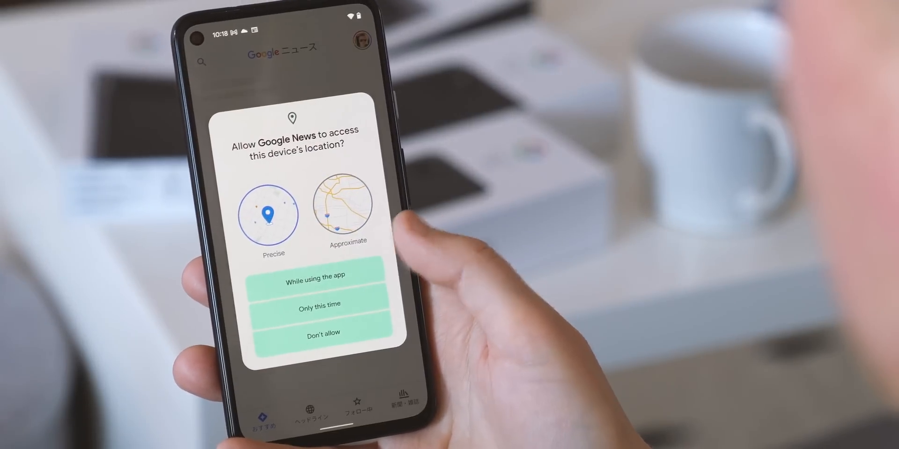
click(319, 279)
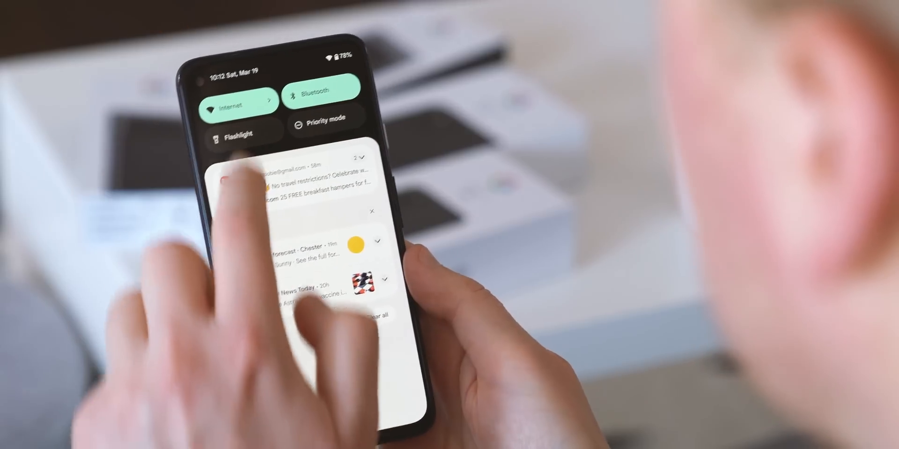
- Pull down the notification shade with its quick settings tiles
click(323, 89)
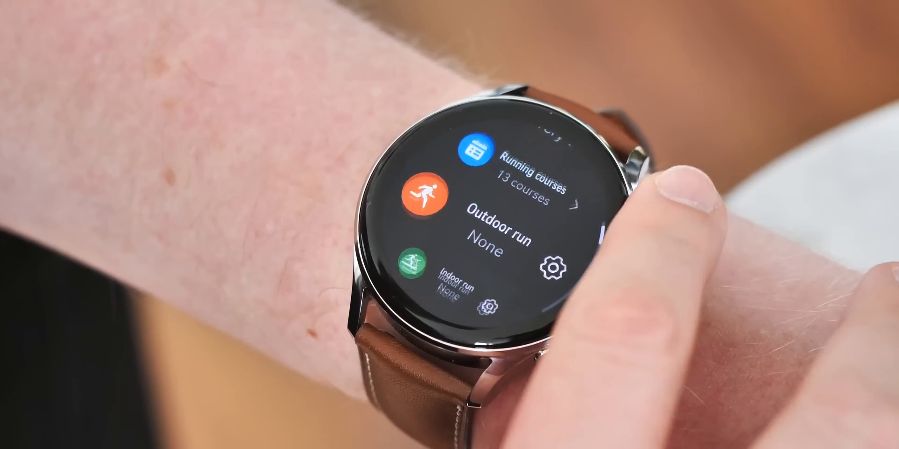
scroll(down, 3)
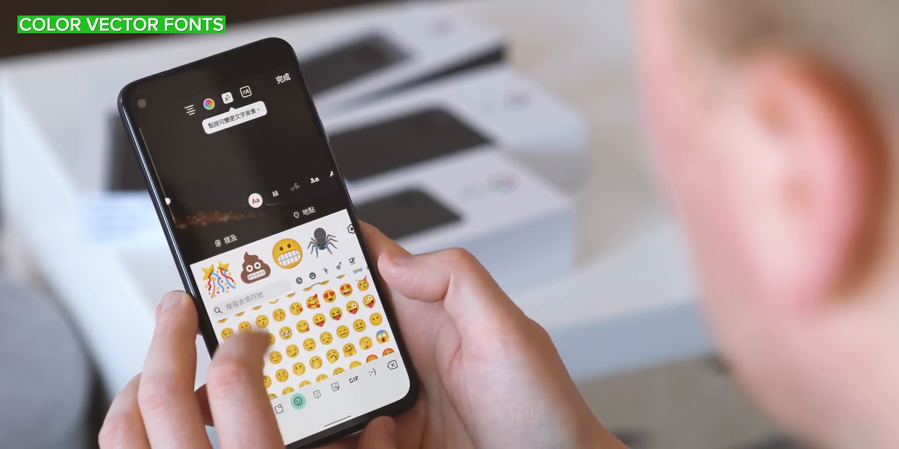
- Pick large colour emoji from the Gboard emoji panel for the story image
scroll(down, 3)
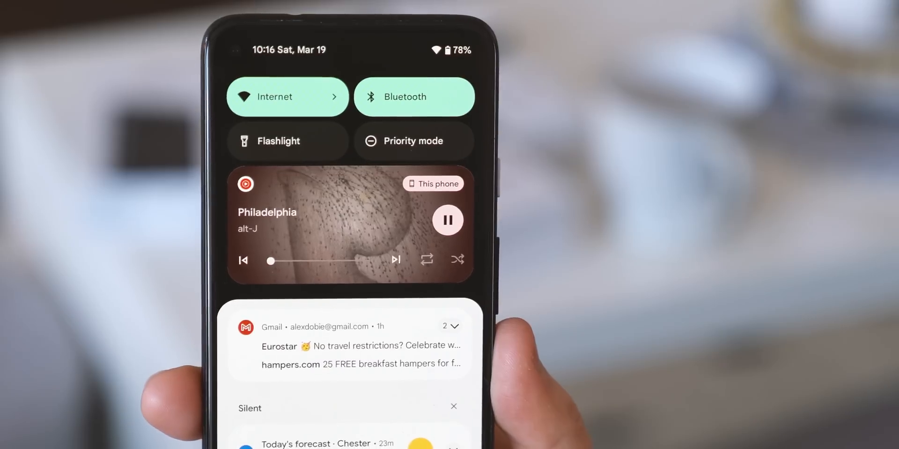
- Reveal the media player controls for alt-J's 'Philadelphia' in the notification shade
click(433, 183)
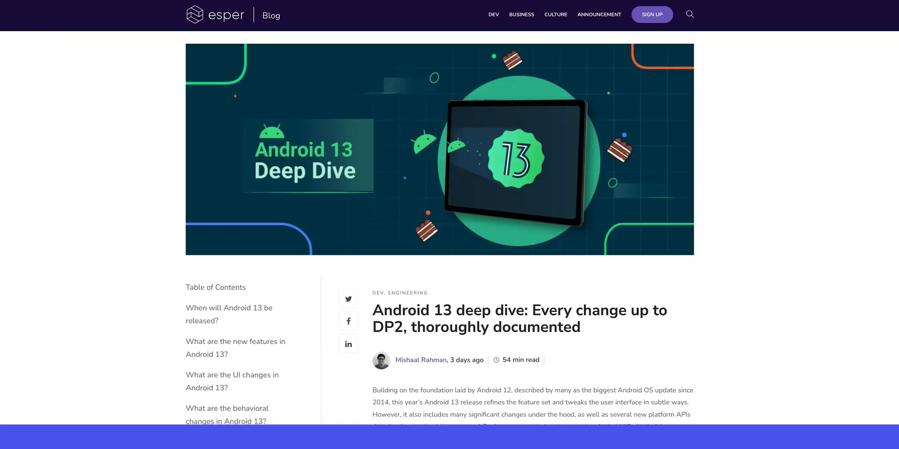
- Scroll the Android 13 deep dive post down to its Table of Contents
scroll(down, 3)
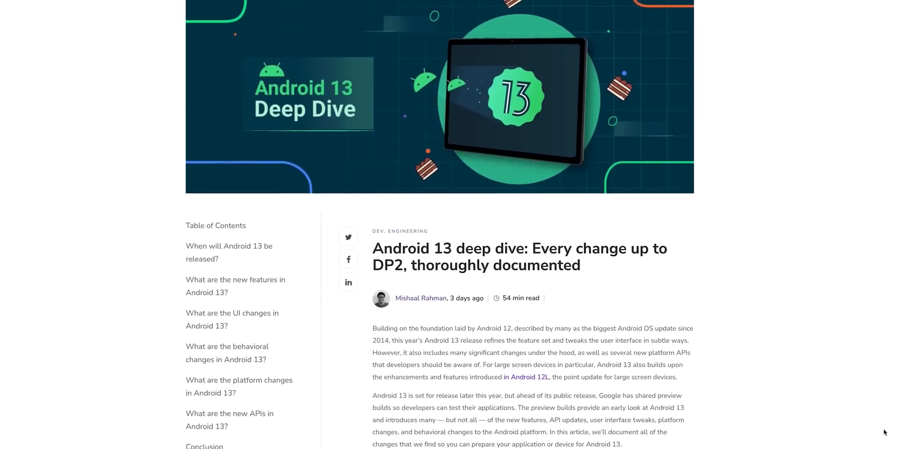
scroll(down, 3)
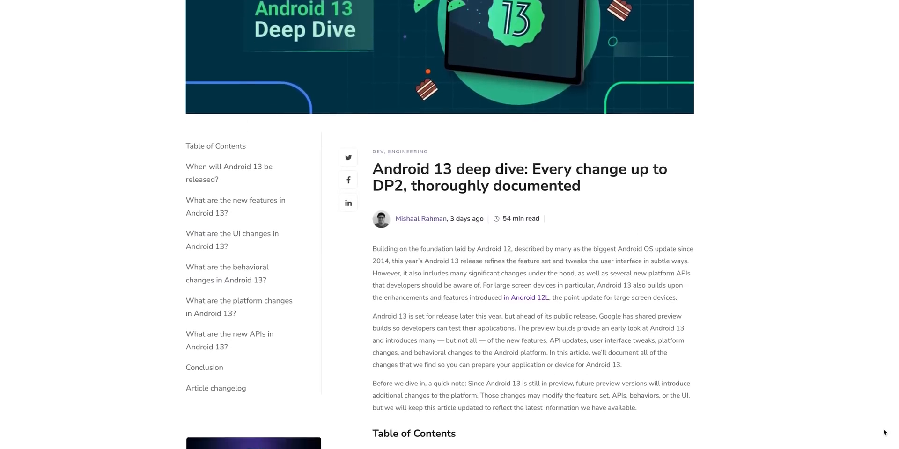
scroll(down, 3)
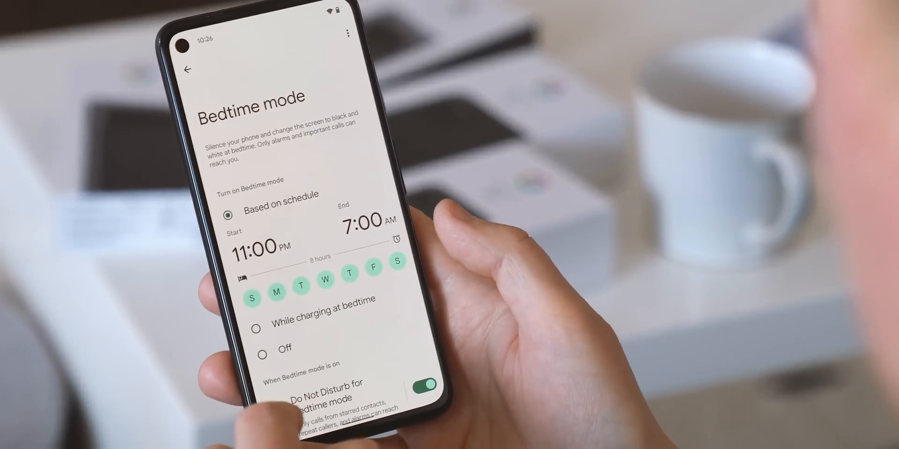
- Scroll the Bedtime mode settings to its 11:00 PM to 7:00 AM schedule
scroll(down, 3)
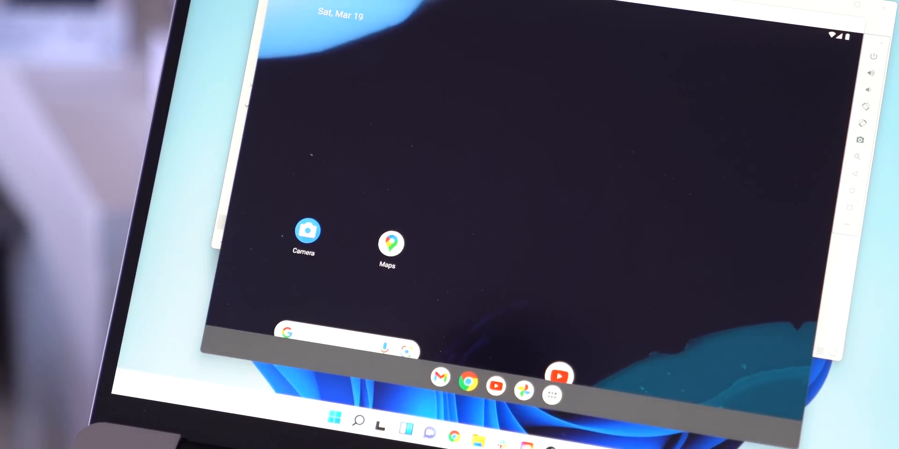
- Launch YouTube from the tablet taskbar, then list all installed apps in the app drawer
click(560, 375)
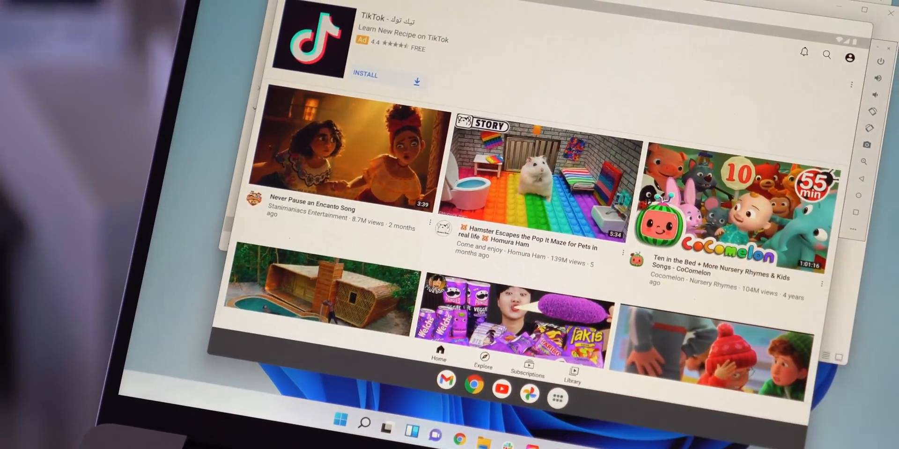
click(556, 397)
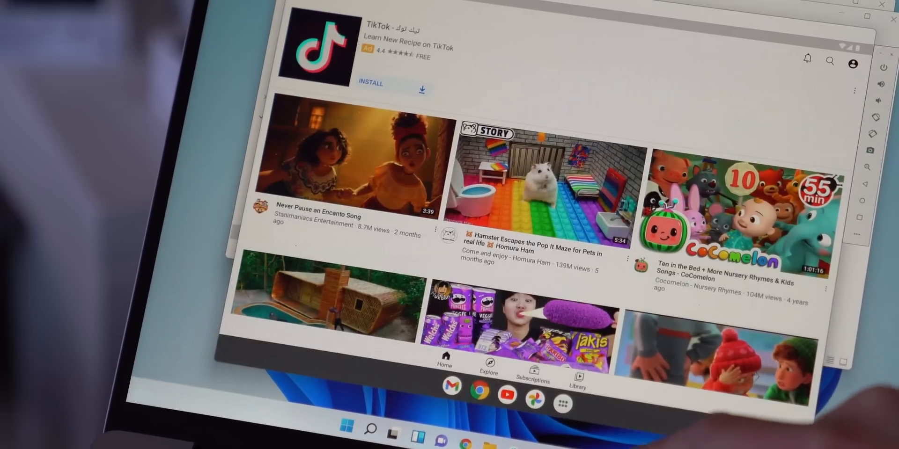
click(562, 396)
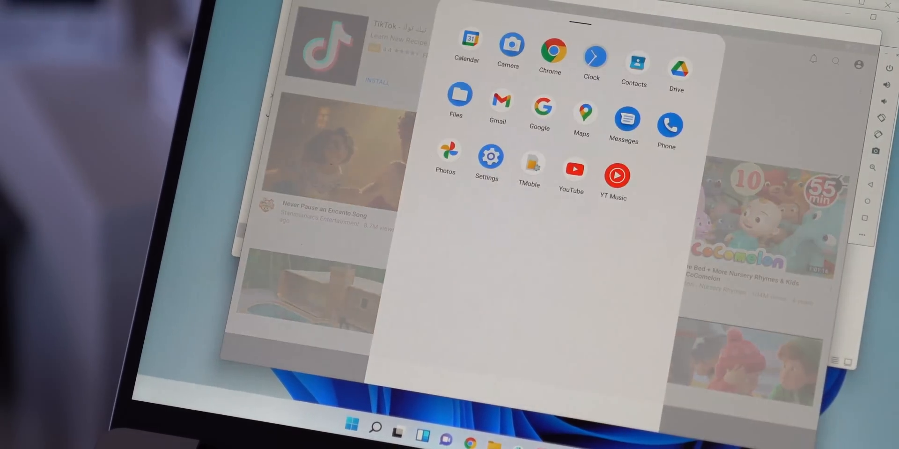